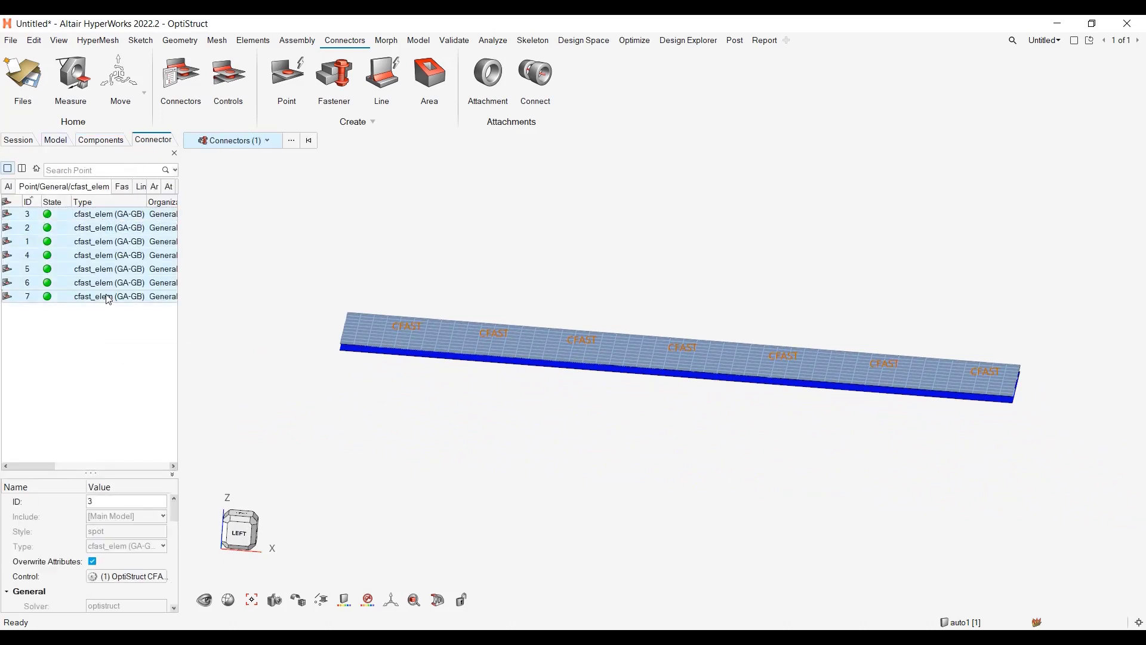
Open the Solver Interface options from the File menu to change the solver profile
click(286, 76)
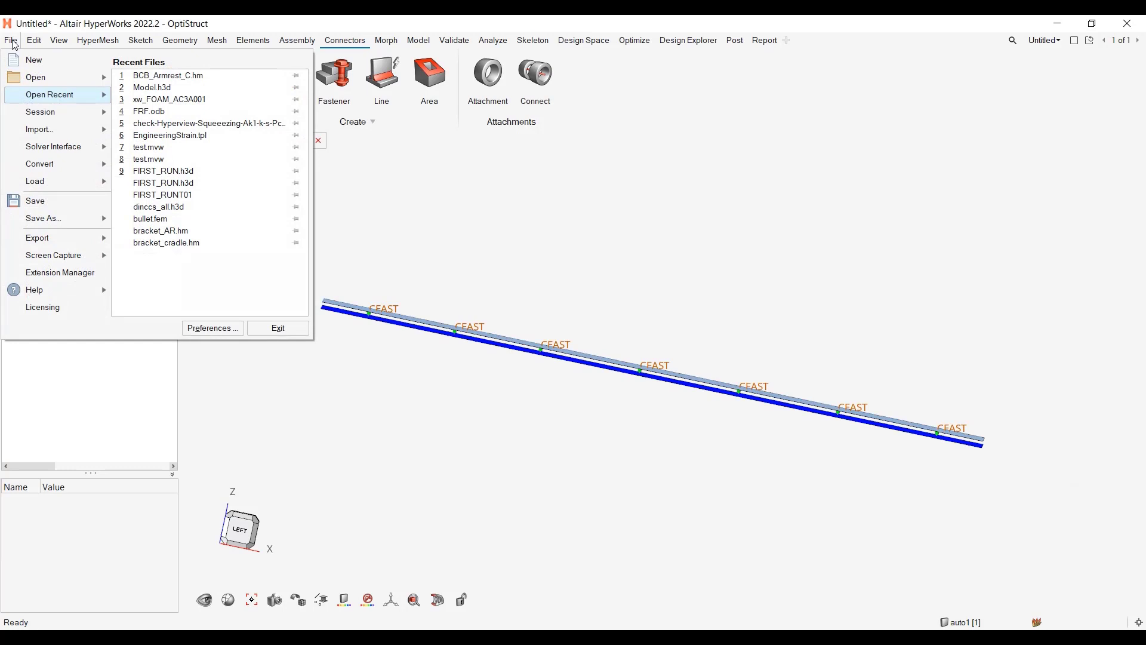
mouse_move(39, 163)
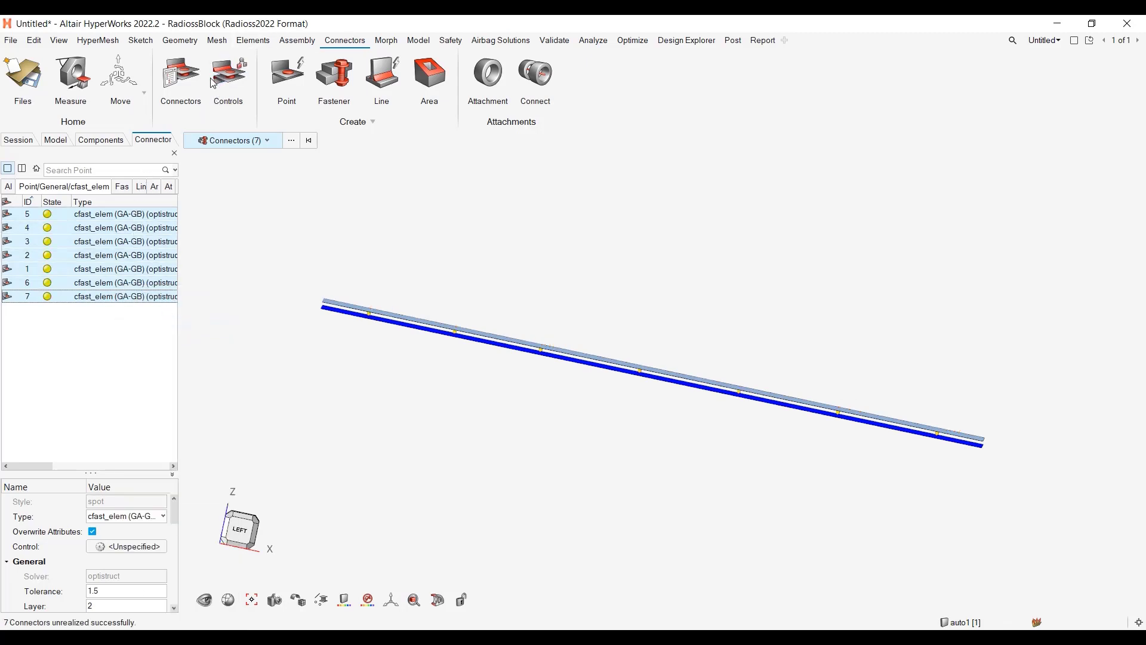
Choose the RadiossBlock (Radioss2022) profile and confirm unrealizing the seven CFAST connectors
click(228, 79)
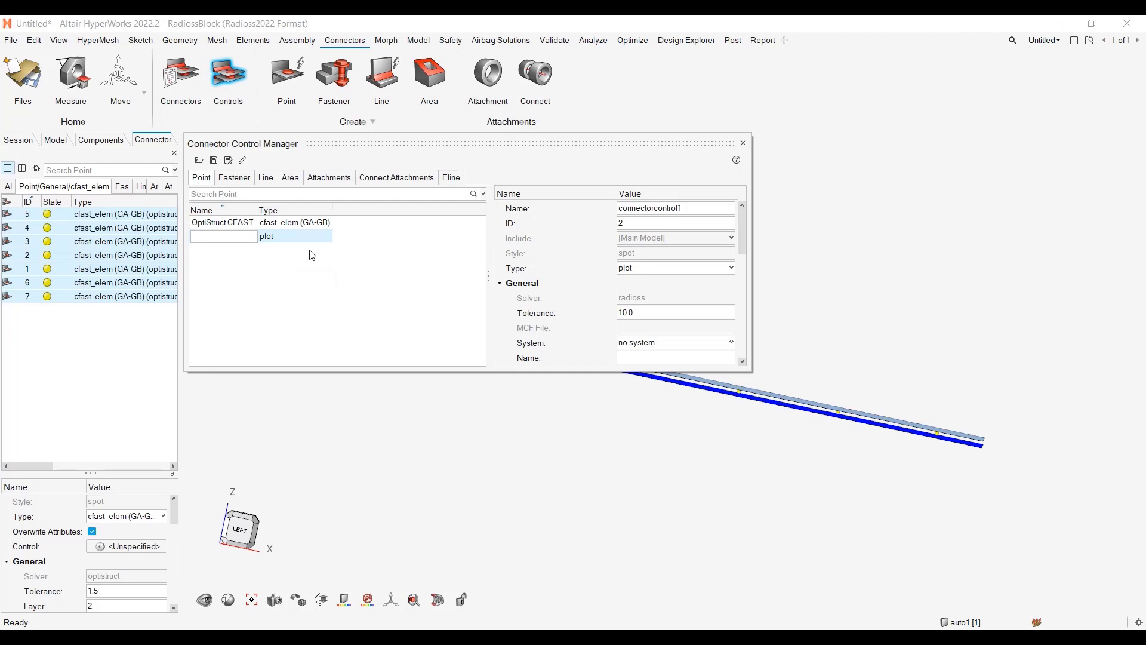